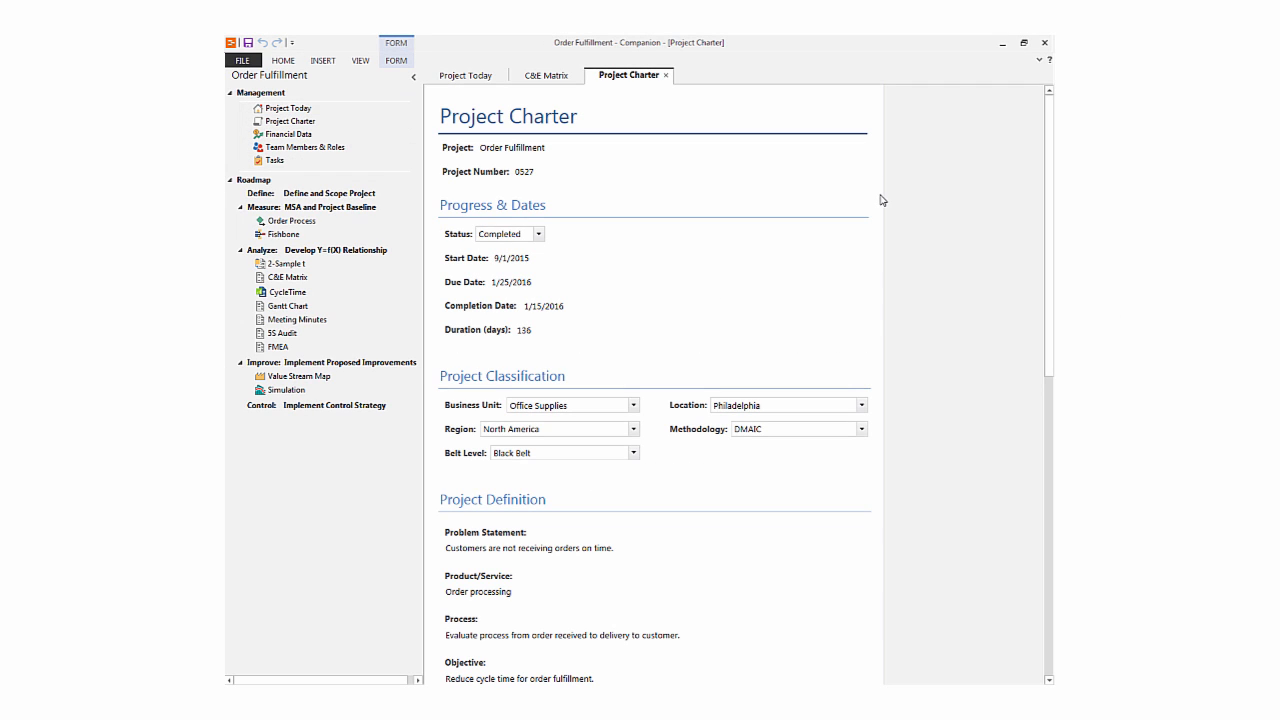
# - Scroll down the Meeting Minutes form to reach the empty Tasks section
pyautogui.scroll(-3)
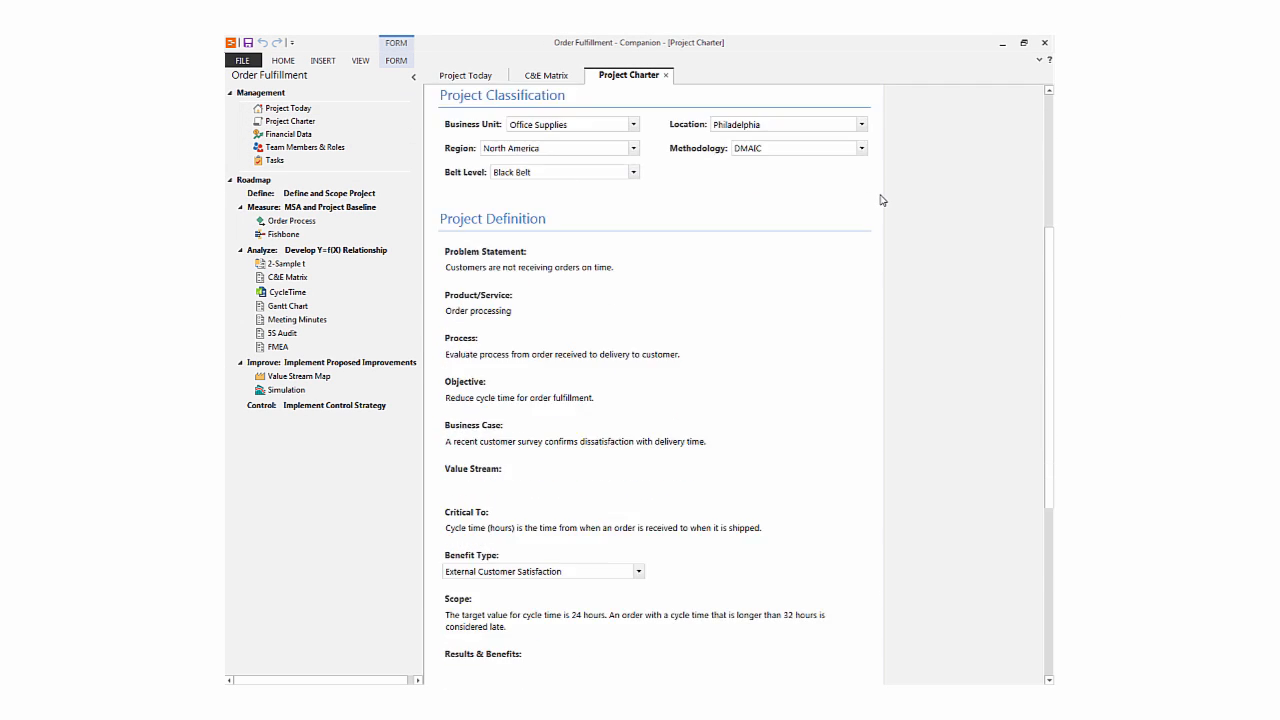
pyautogui.scroll(-3)
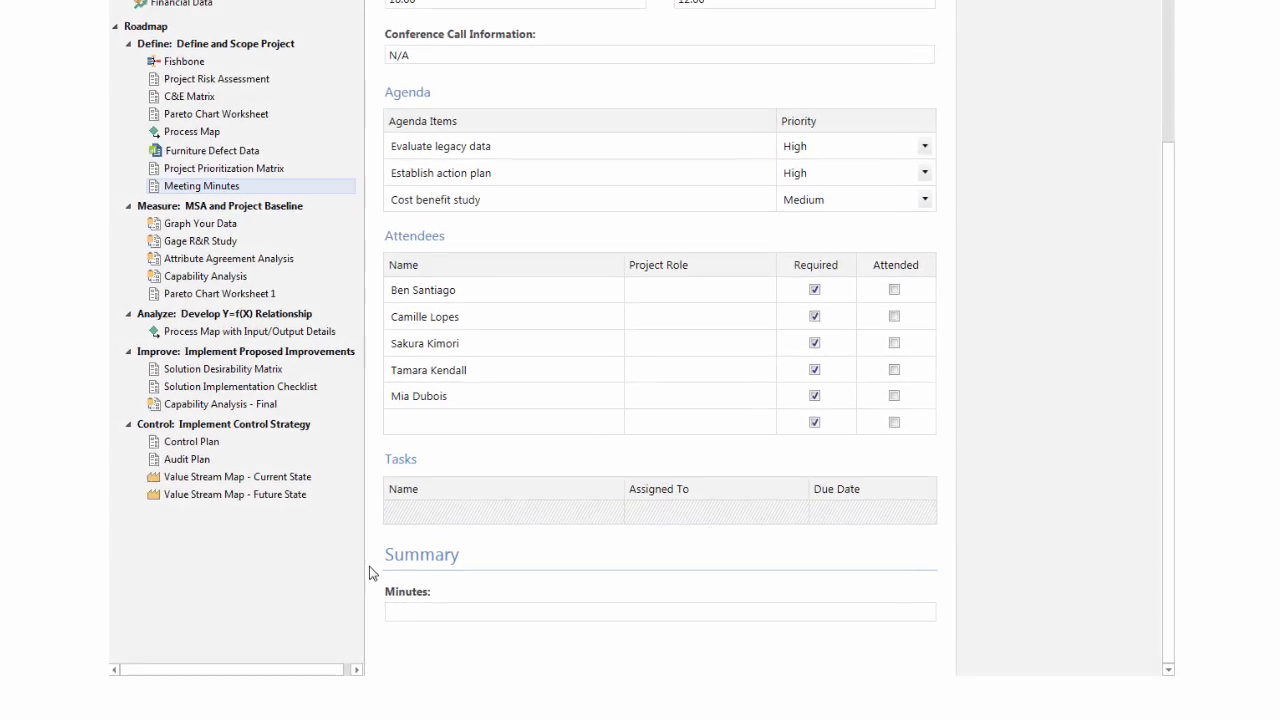
# - Link all five project tasks into the Tasks table via Check All in Data Selection
pyautogui.scroll(-3)
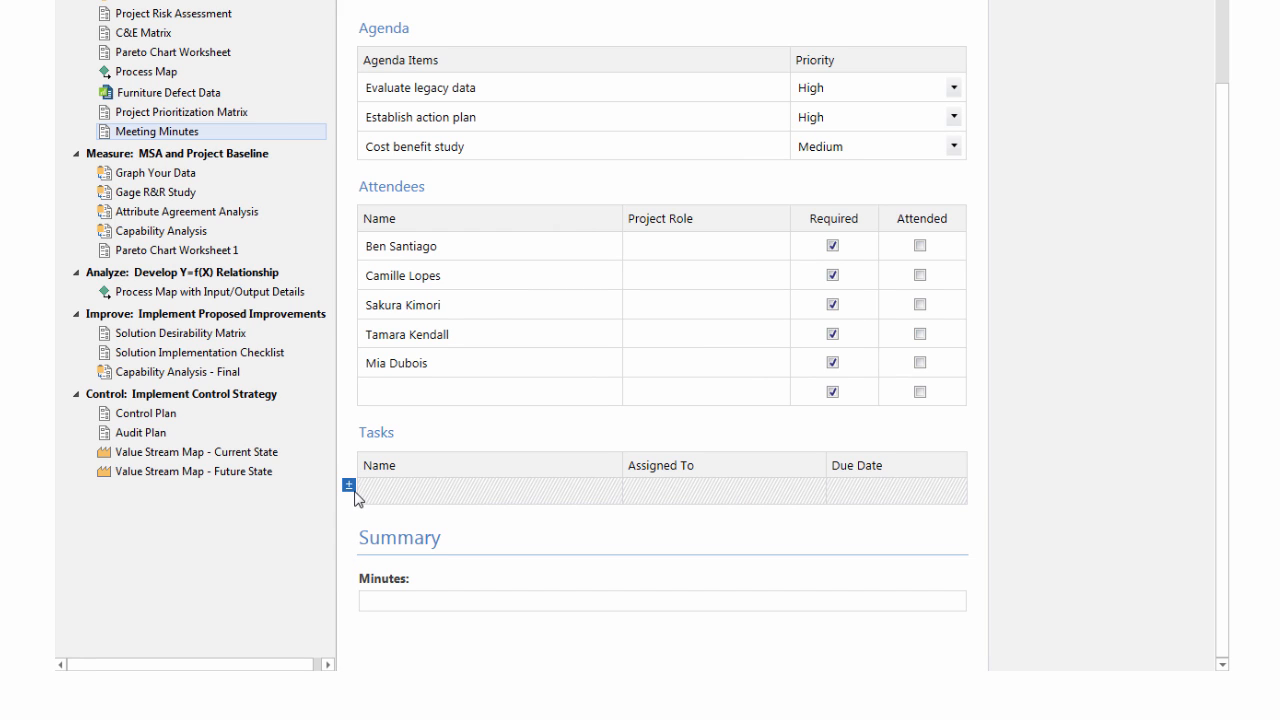
pyautogui.click(348, 486)
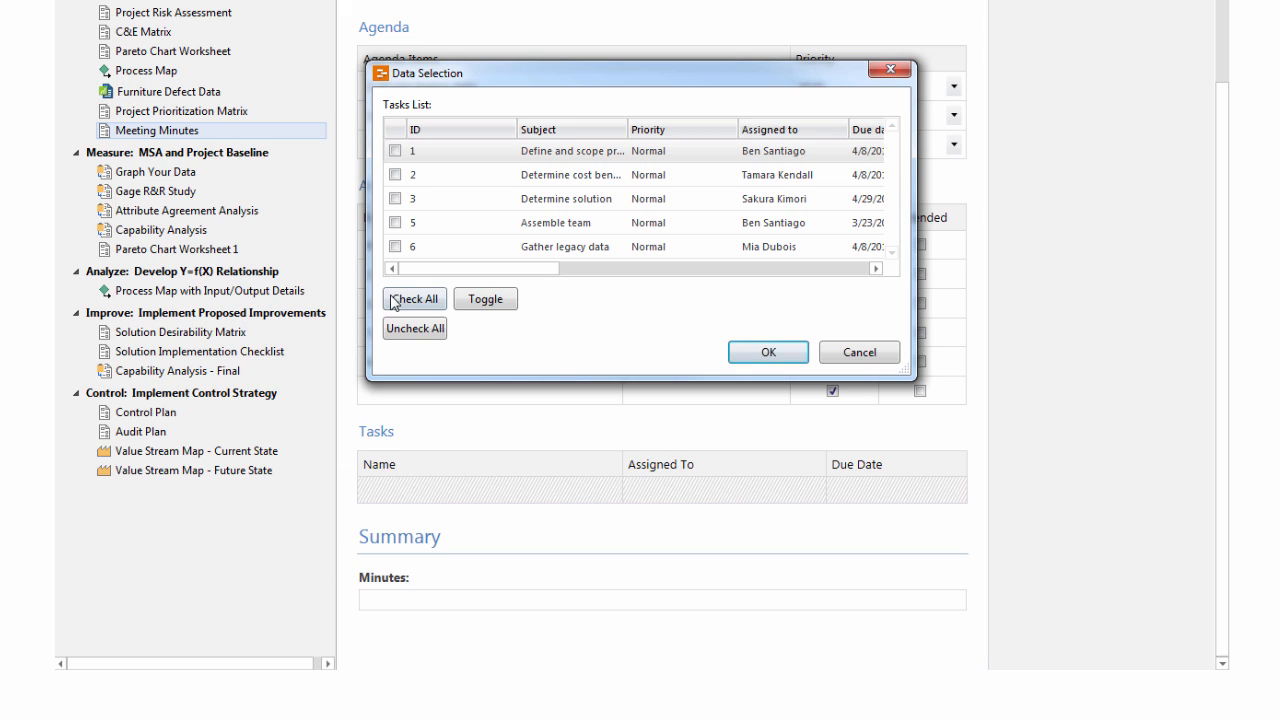
pyautogui.click(414, 298)
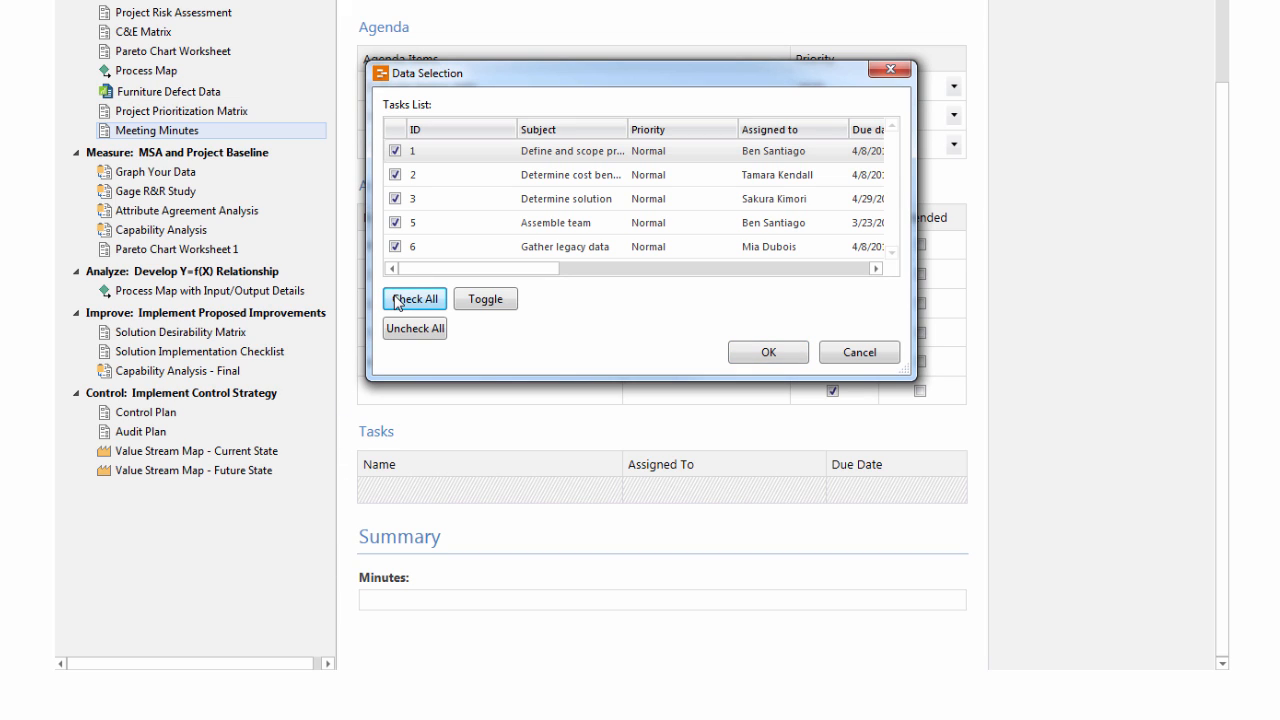
pyautogui.click(768, 352)
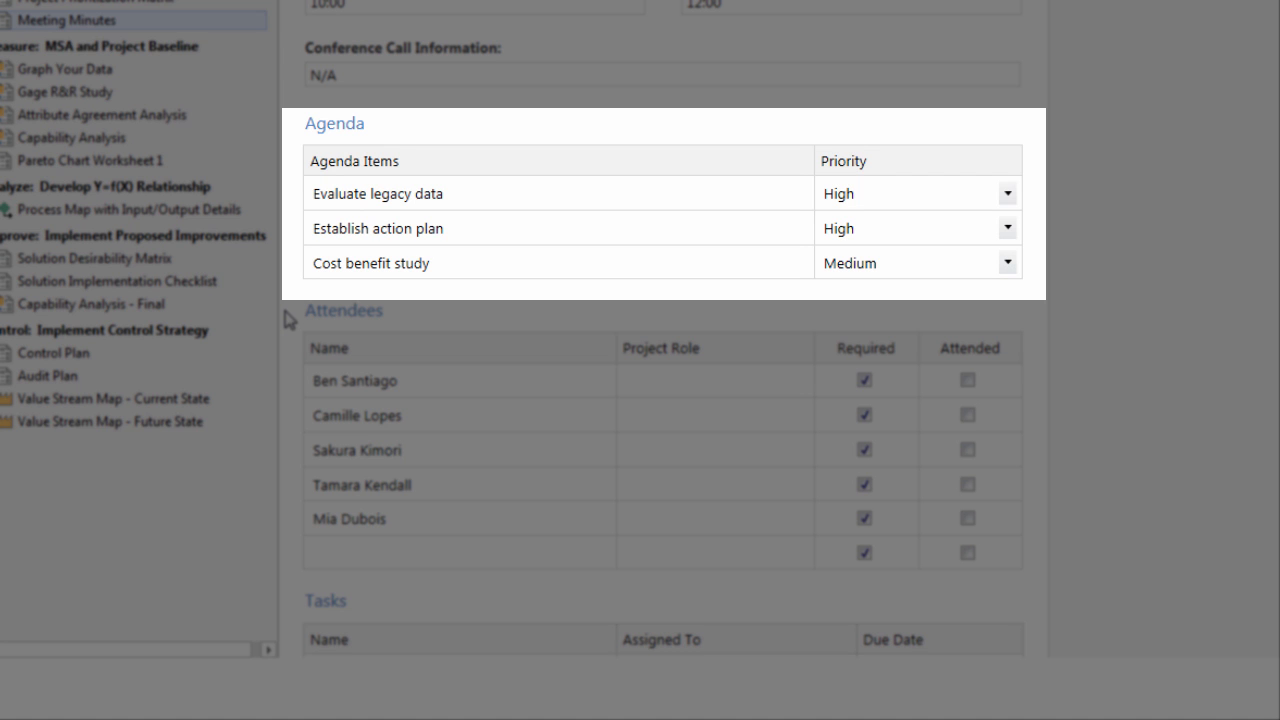
pyautogui.moveTo(288, 312)
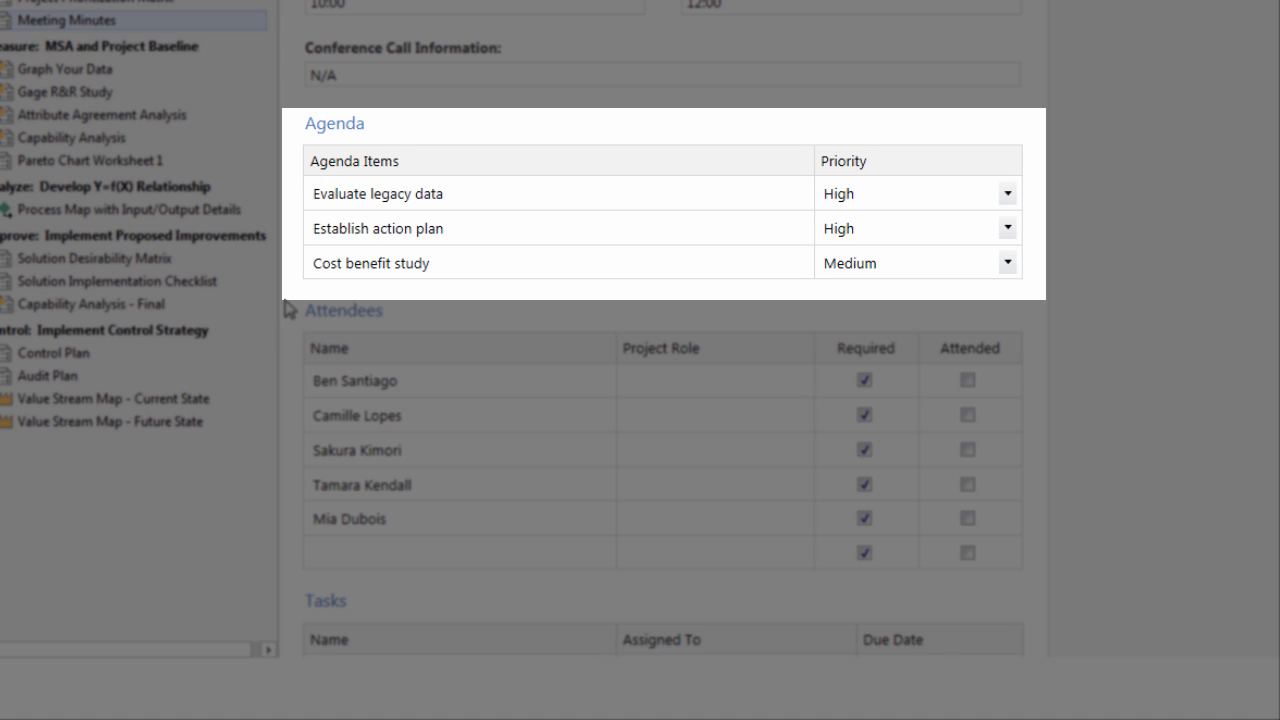
pyautogui.click(292, 252)
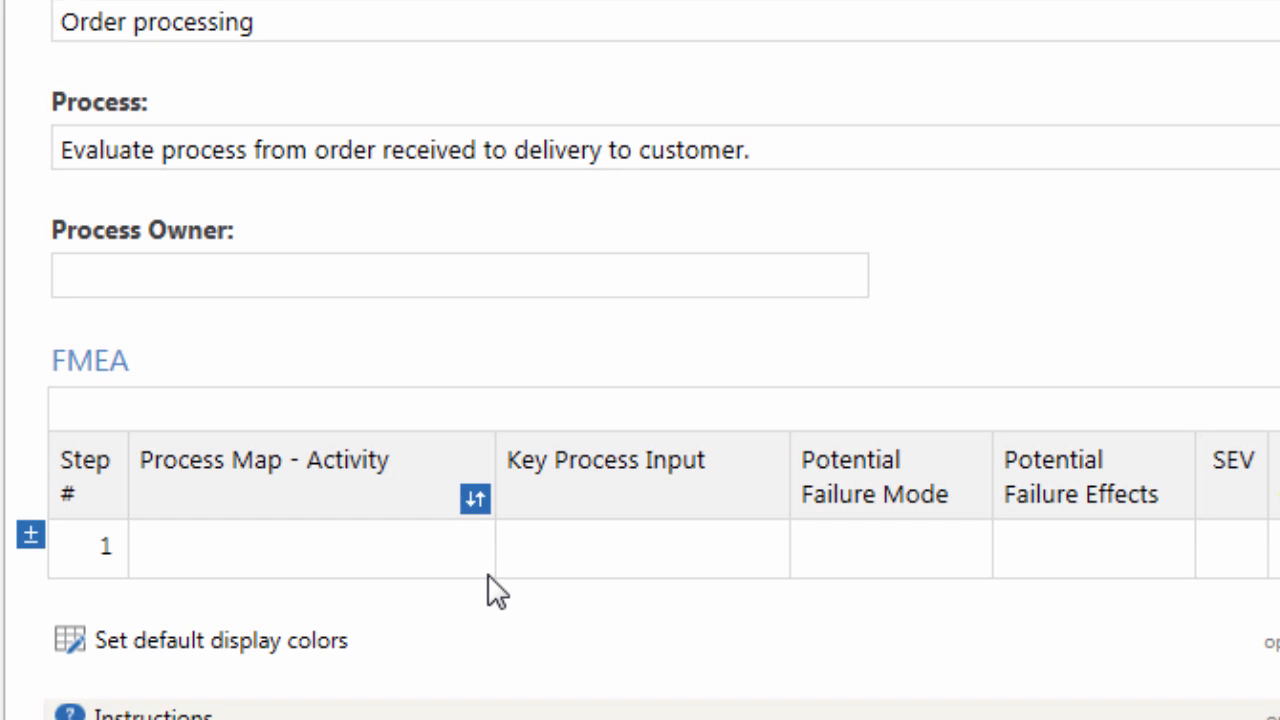
# - Set row 1's Potential Causes to Data entry using the Quick Fill suggestion
pyautogui.click(300, 548)
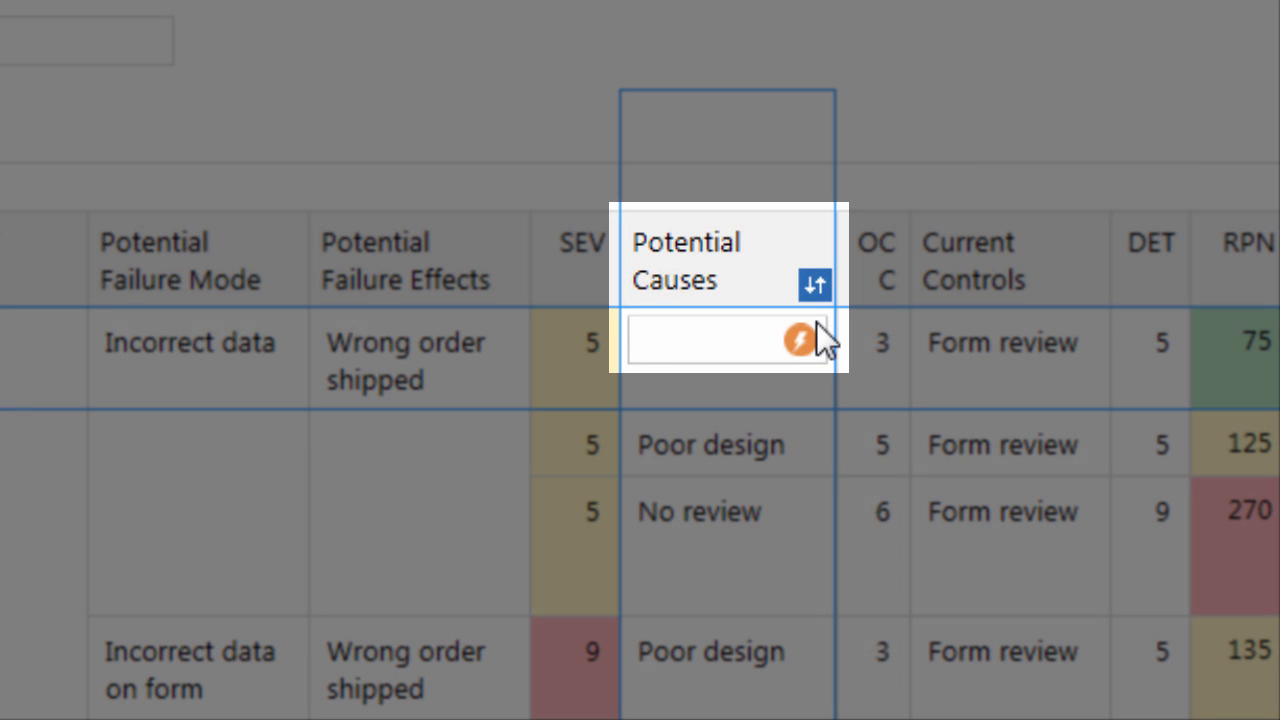
pyautogui.click(796, 342)
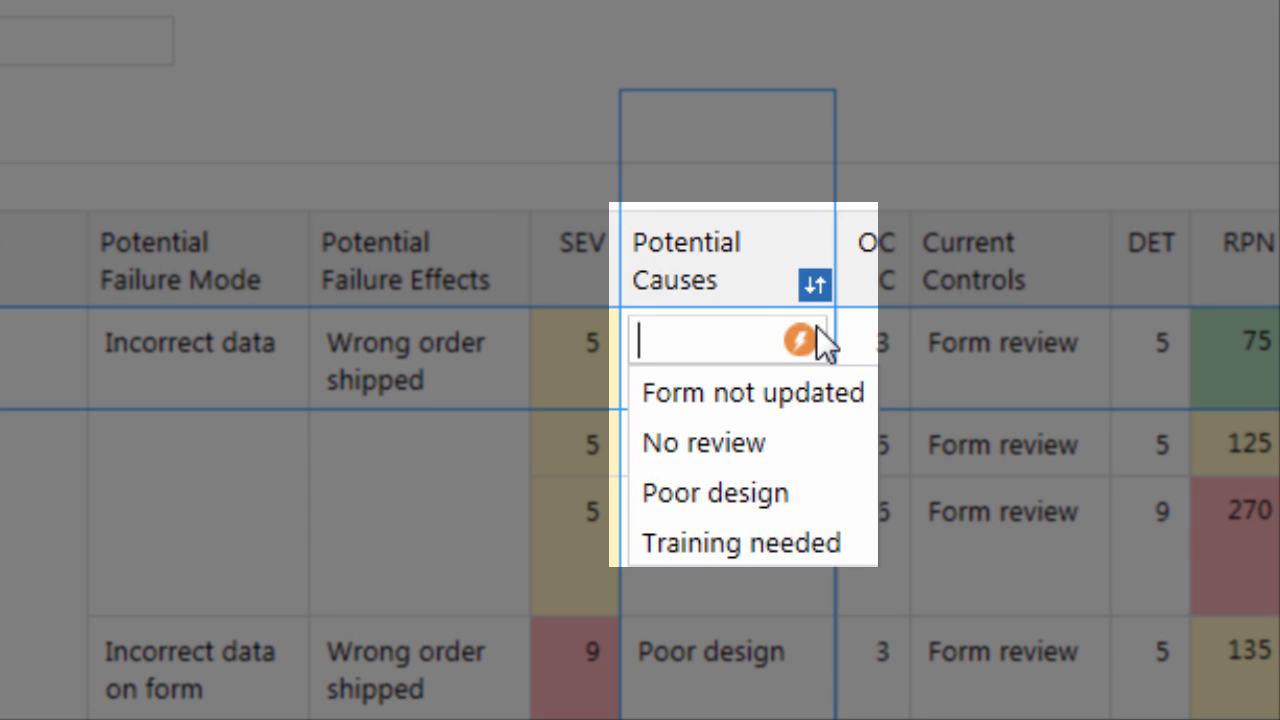
pyautogui.write('Data entry')
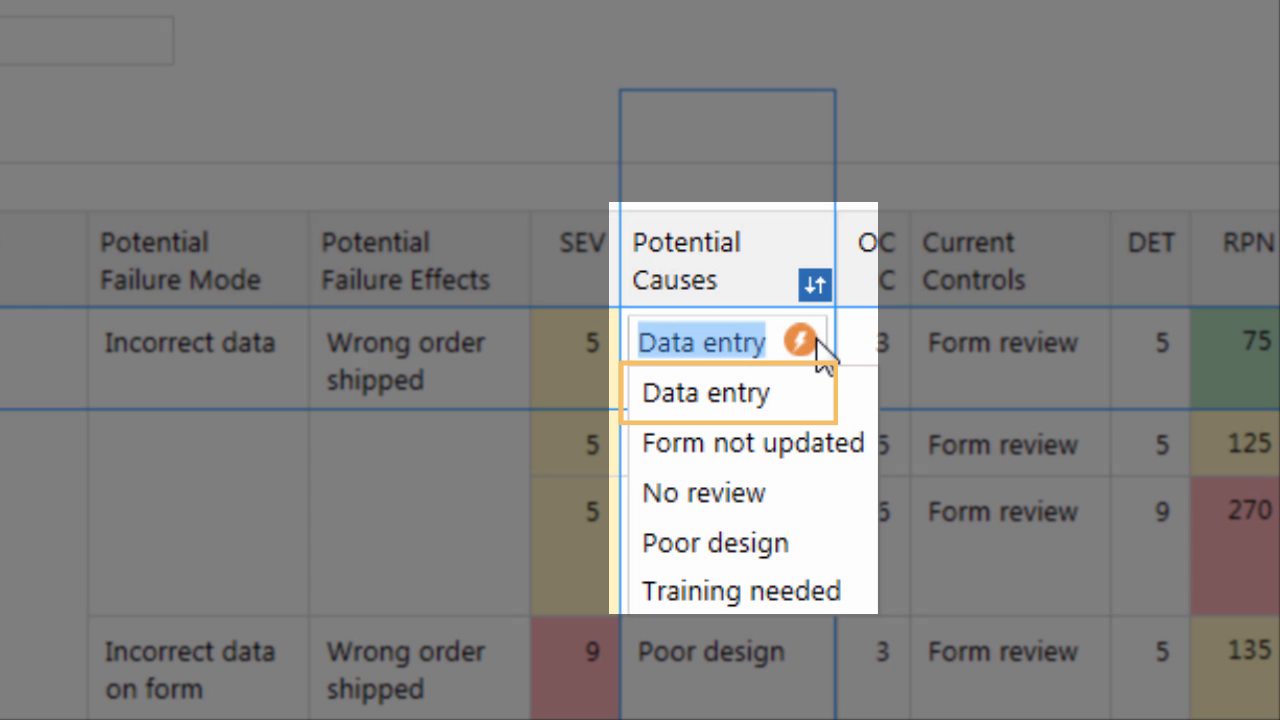
pyautogui.click(704, 392)
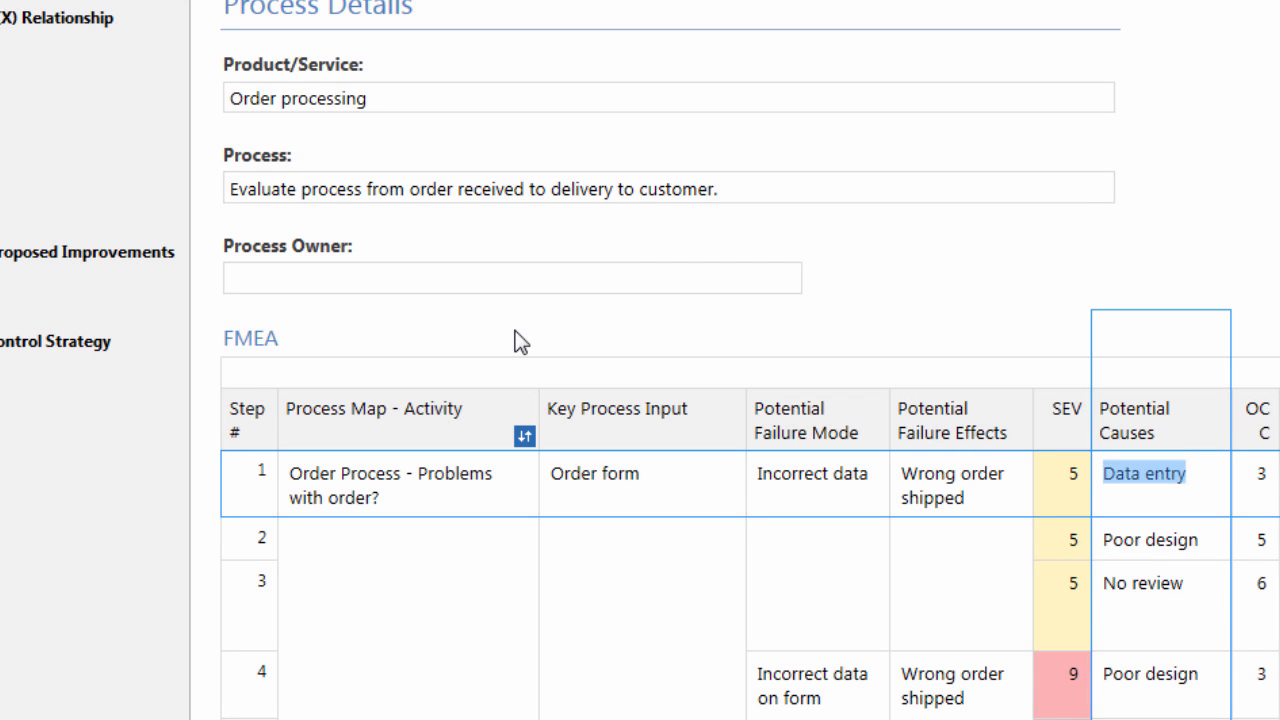
pyautogui.moveTo(532, 382)
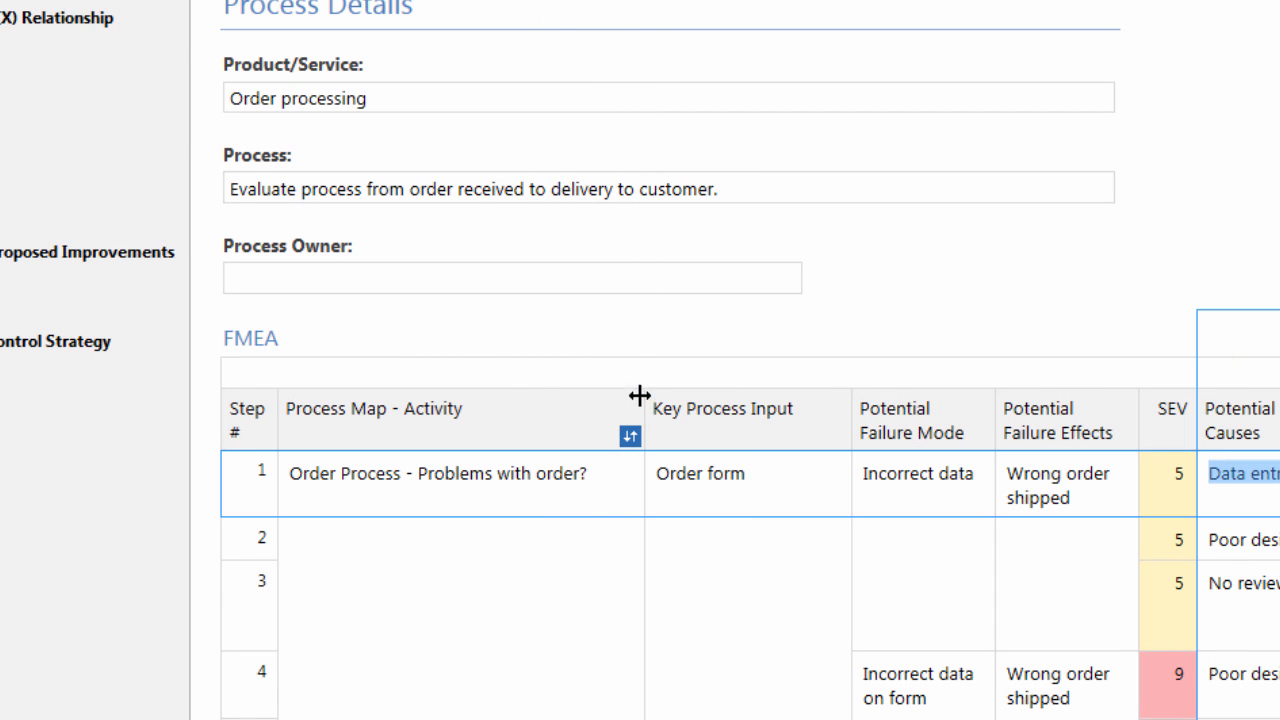
pyautogui.moveTo(624, 356)
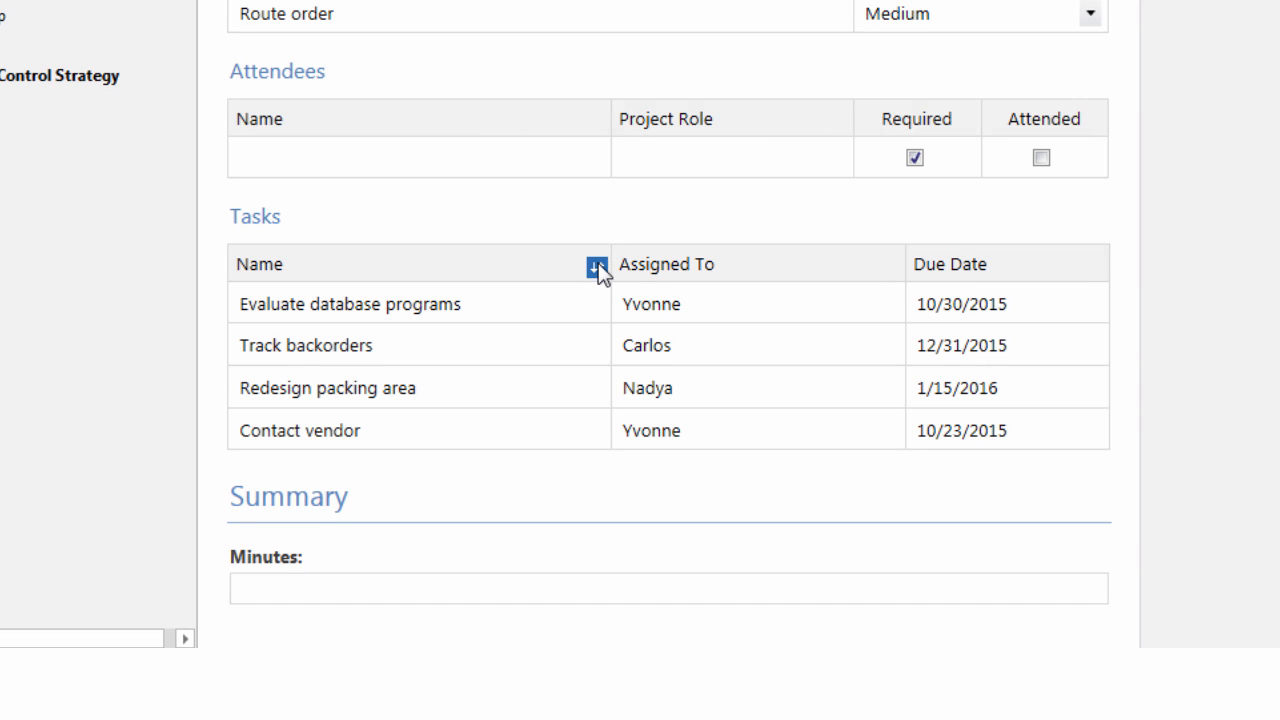
# - Sort the Tasks table by its Name column
pyautogui.click(596, 268)
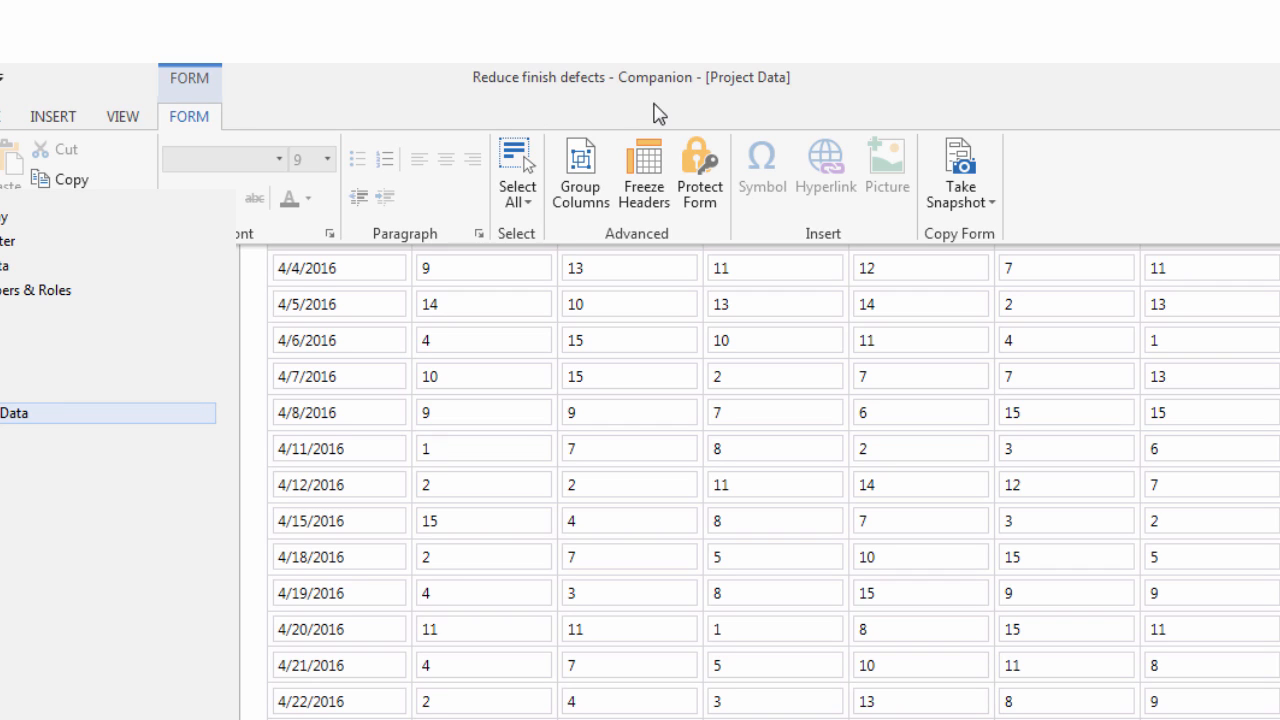
pyautogui.moveTo(644, 164)
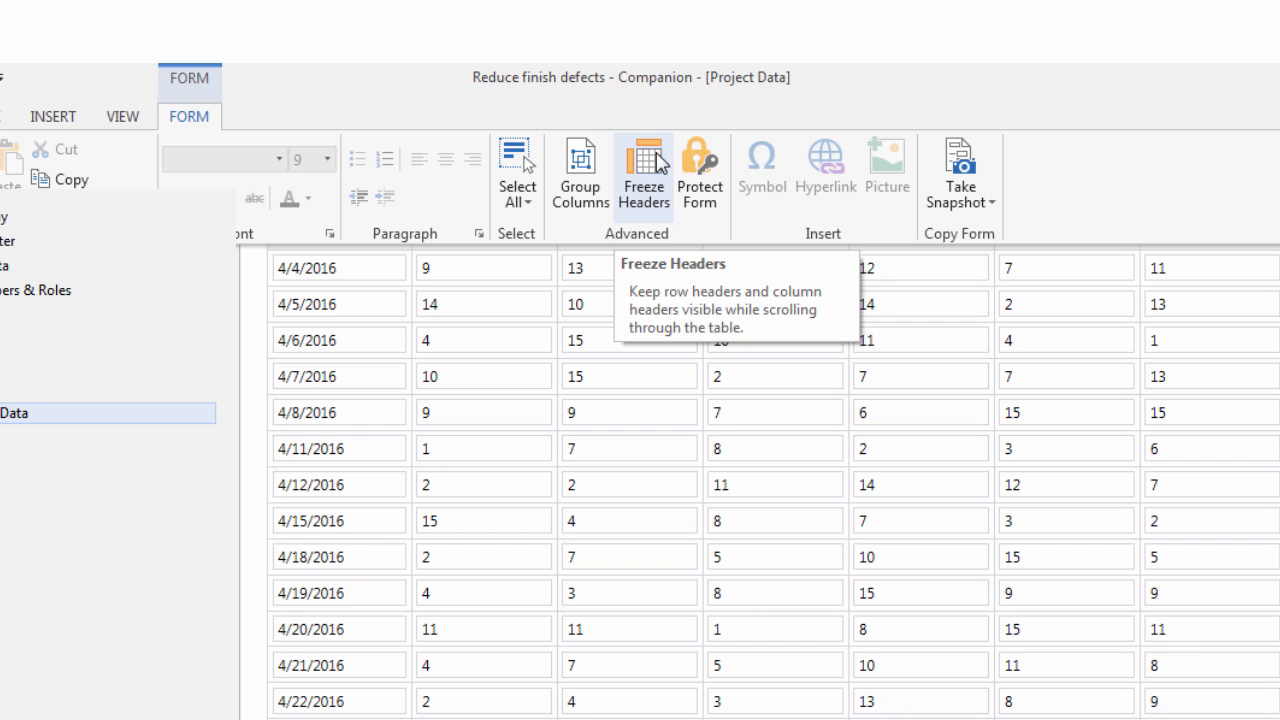
# - Freeze the Project Data headers so the Date column stays visible when scrolling right
pyautogui.click(644, 164)
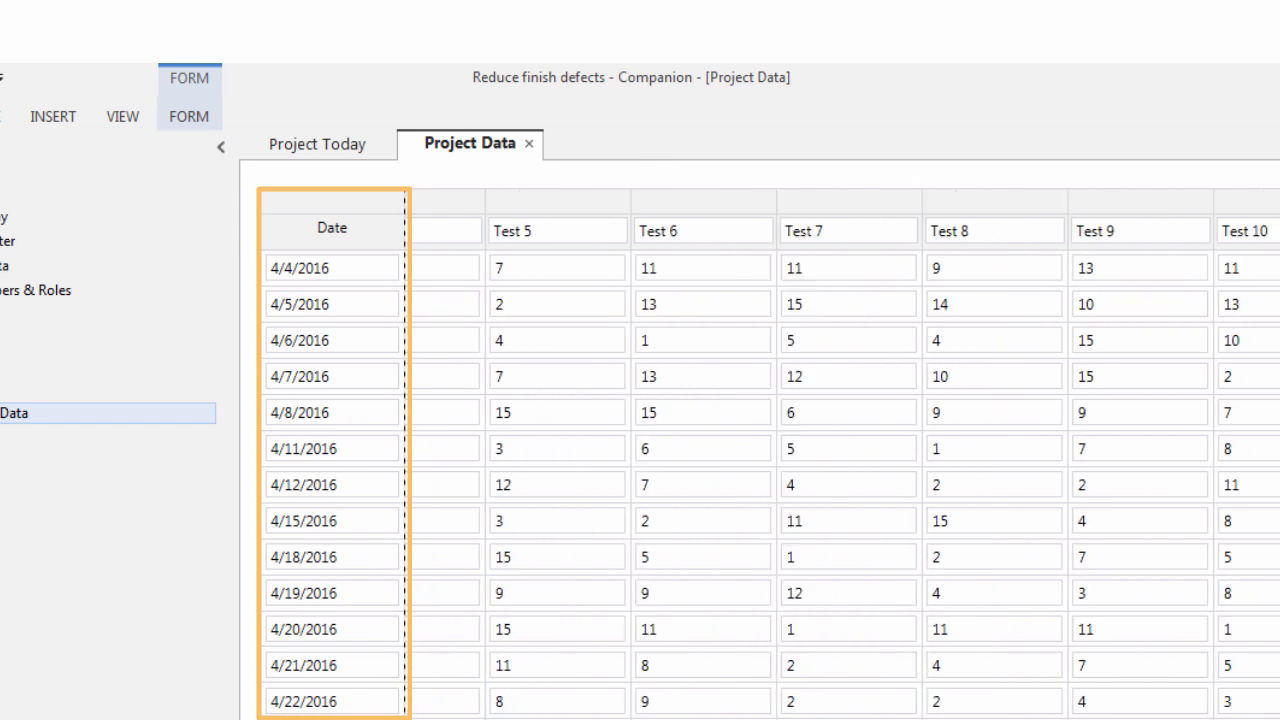
pyautogui.hscroll(3)
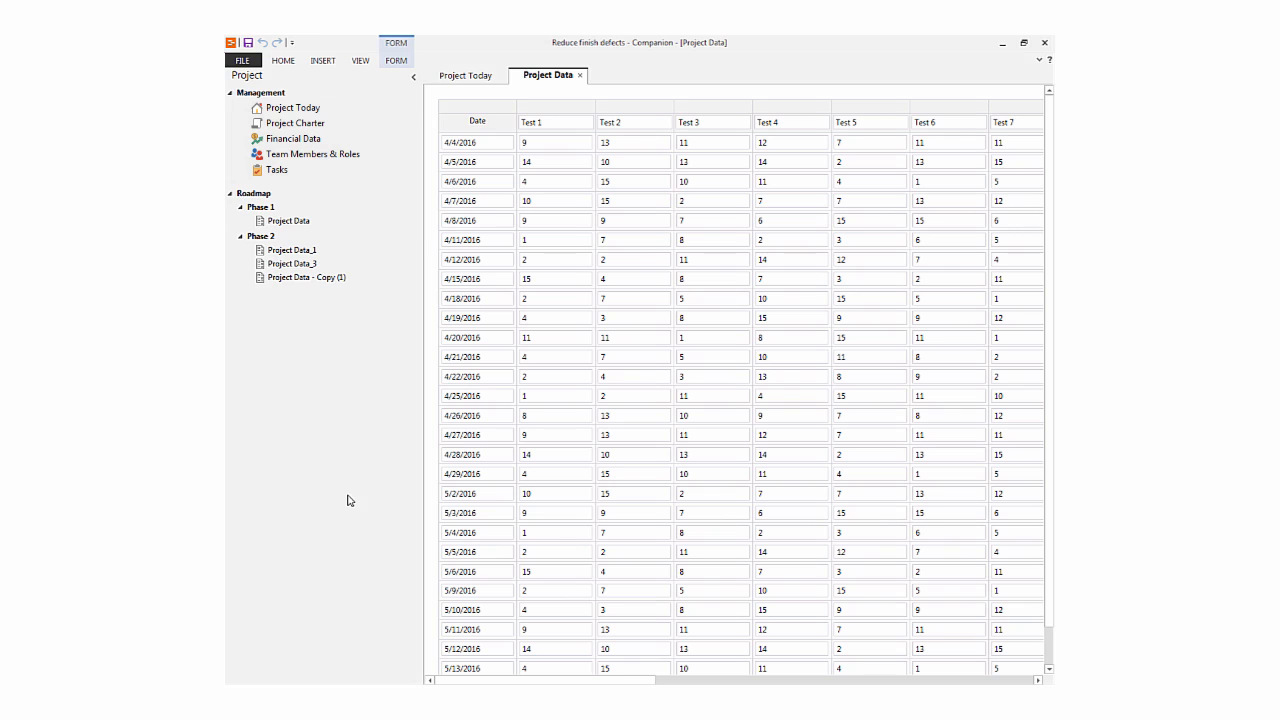
# - Delete the Project Data rows dated from 5/2/2016 to the end
pyautogui.moveTo(478, 492); pyautogui.dragTo(478, 610)
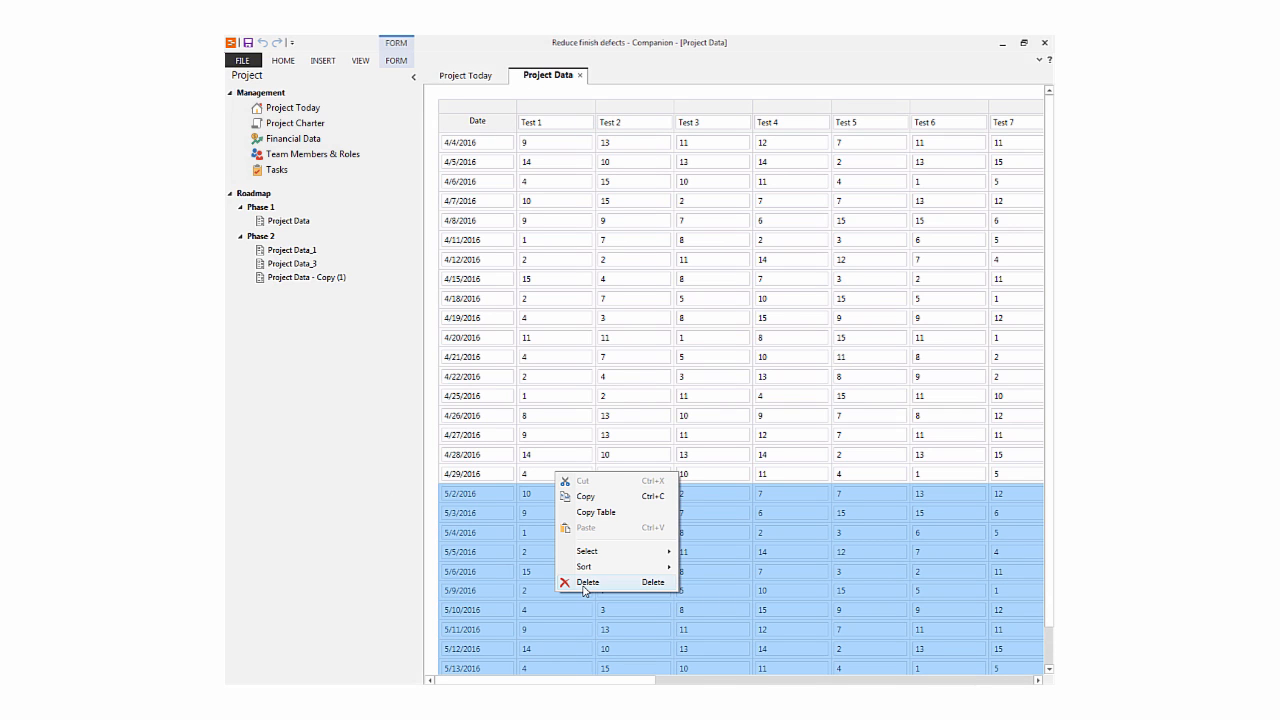
pyautogui.click(588, 582)
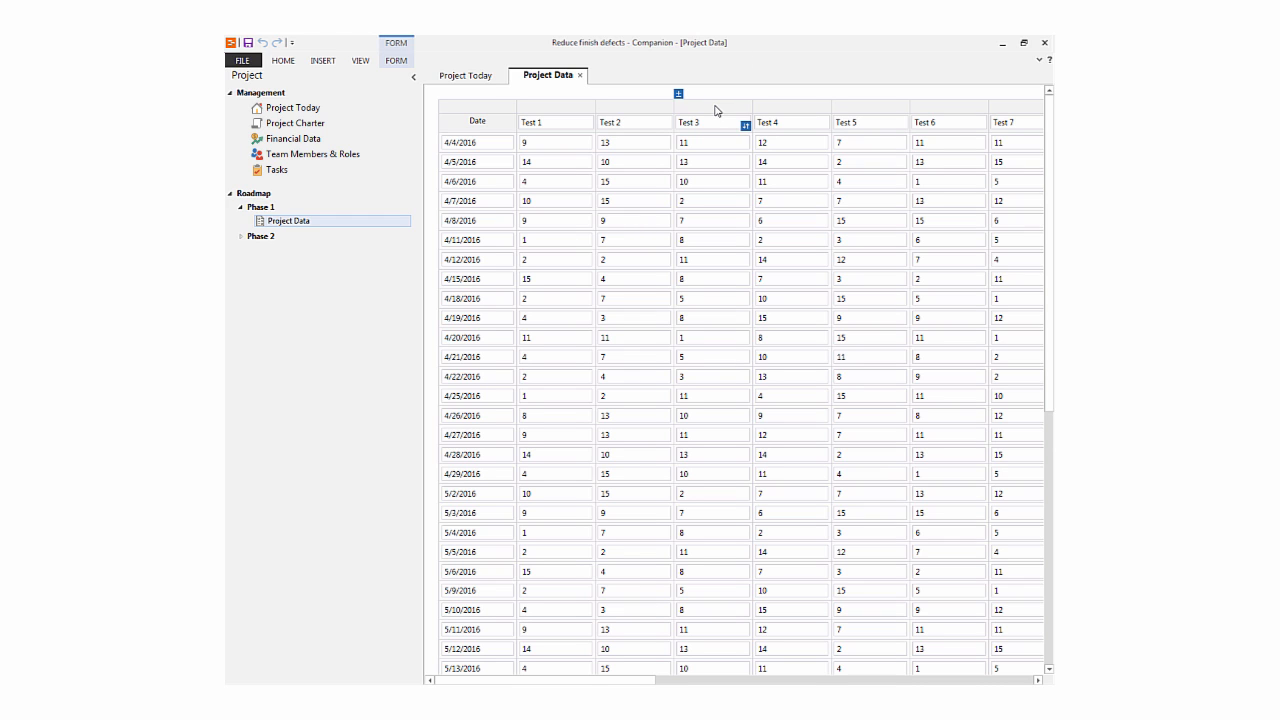
# - Copy the whole Project Data table and paste it into cell A1 of a blank Excel sheet
pyautogui.rightClick(744, 124)
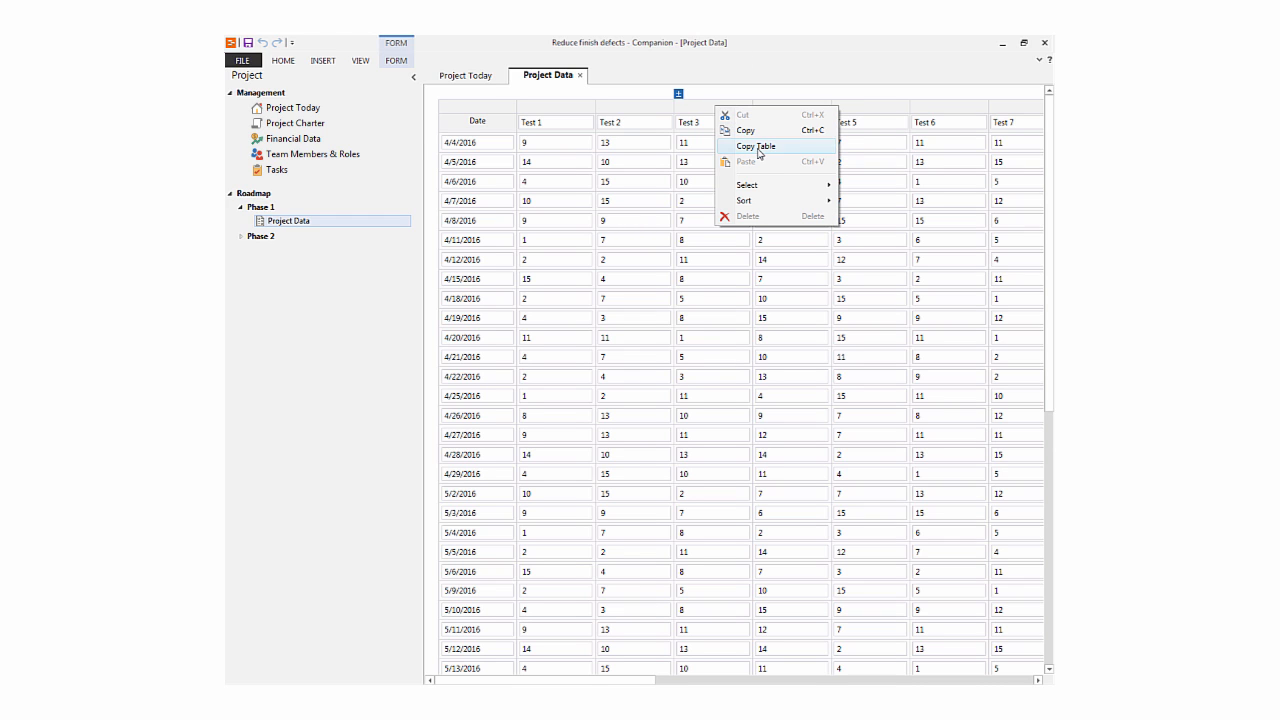
pyautogui.click(756, 144)
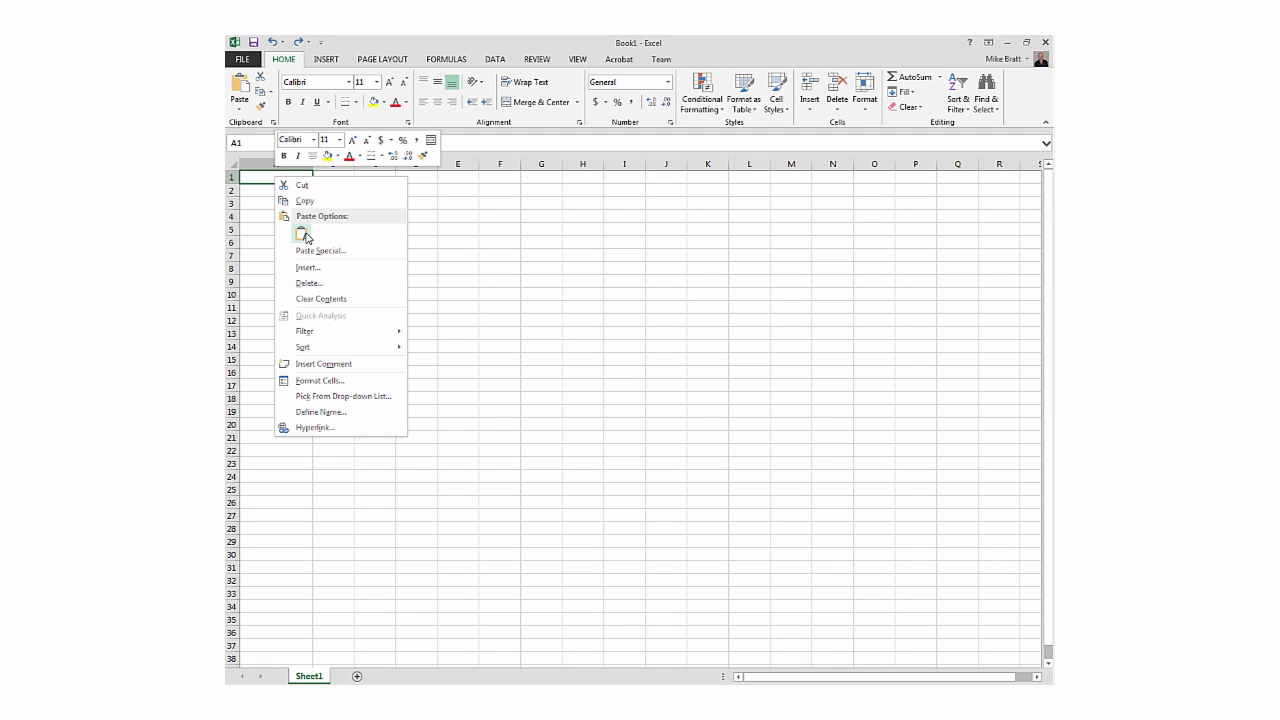
pyautogui.click(304, 232)
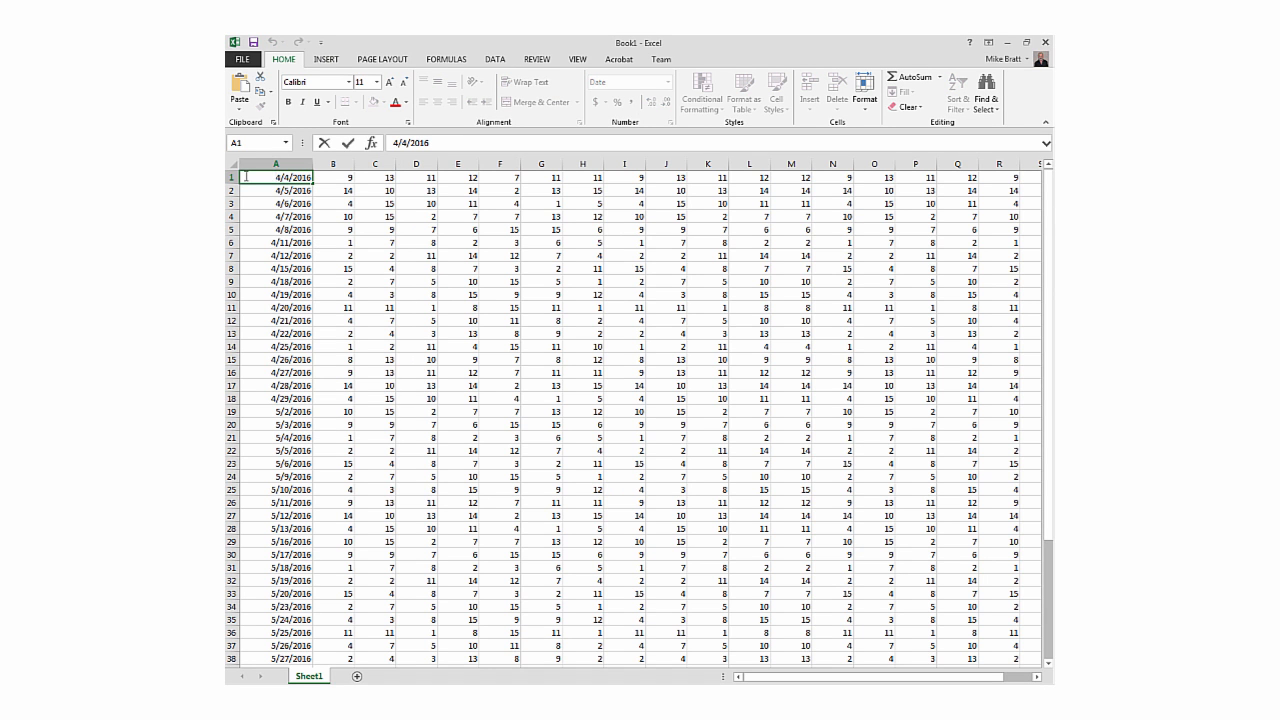